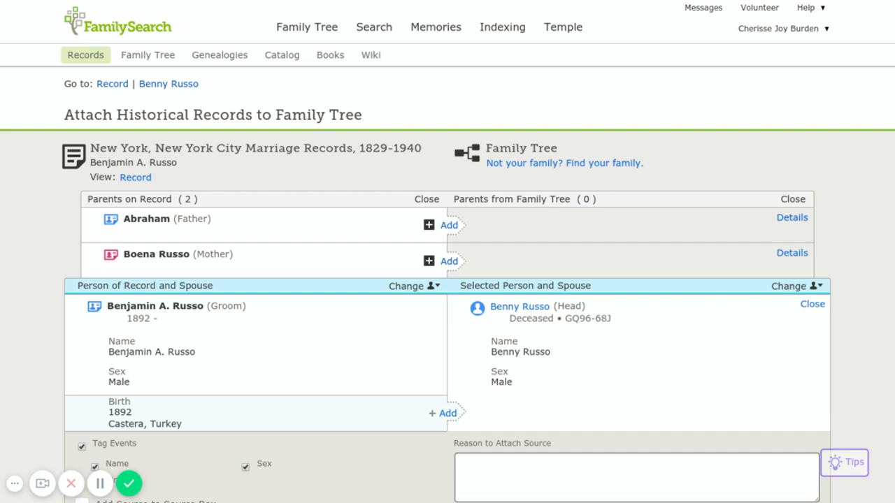
{"action": "scroll", "scroll_direction": "down", "scroll_amount": 3}
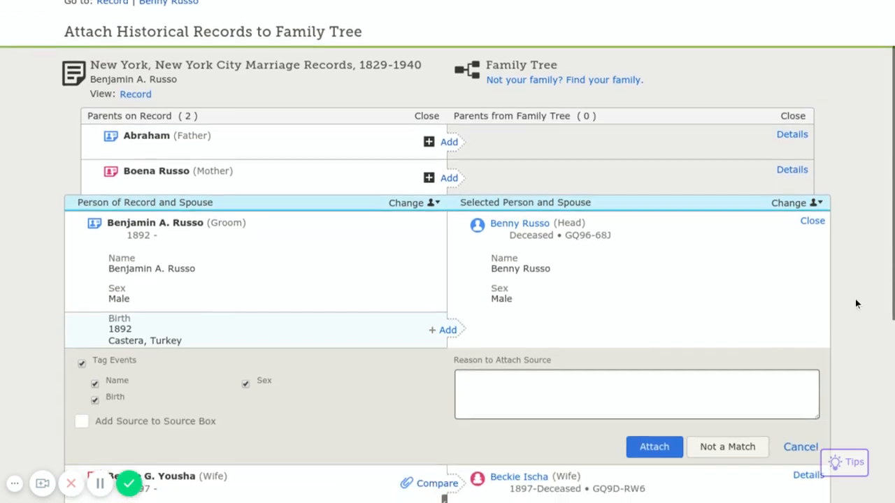
{"action": "scroll", "scroll_direction": "down", "scroll_amount": 3}
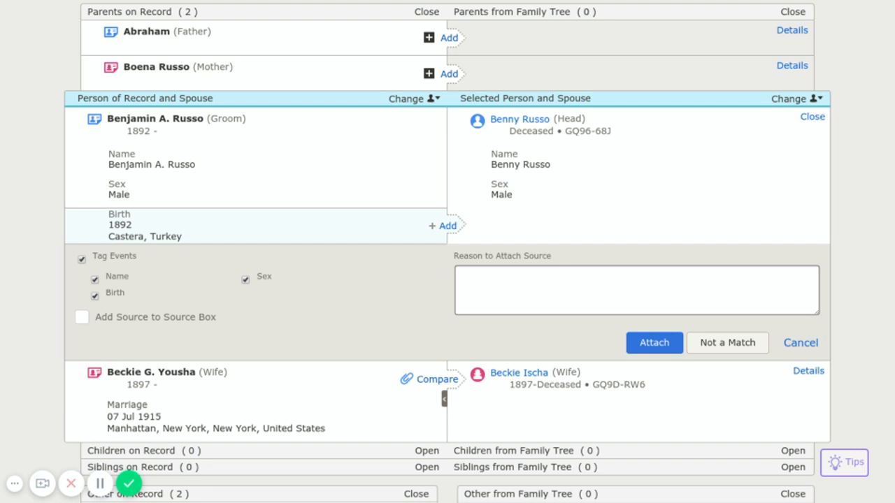
{"action": "mouse_move", "coordinate": [194, 137]}
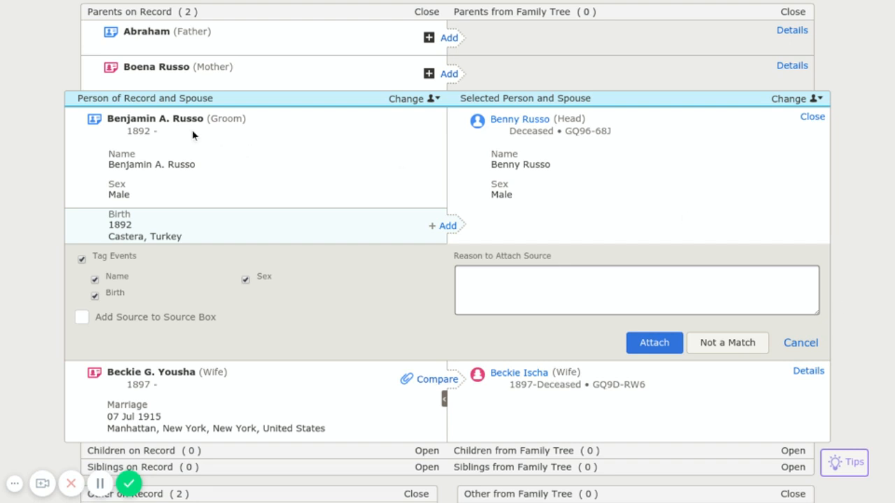
{"action": "mouse_move", "coordinate": [225, 369]}
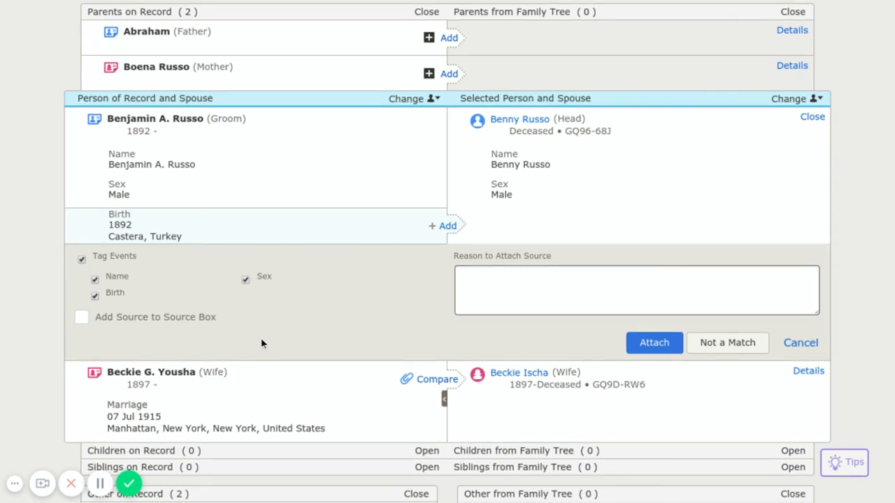
{"action": "mouse_move", "coordinate": [137, 175]}
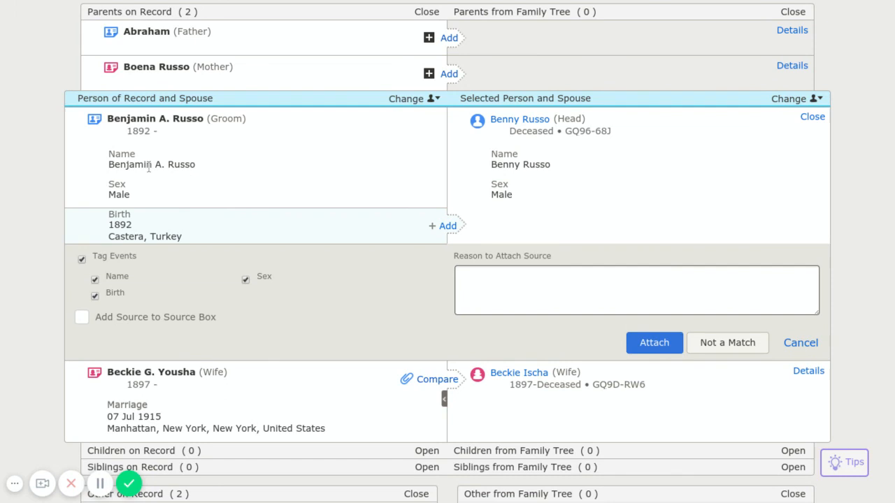
{"action": "mouse_move", "coordinate": [524, 108]}
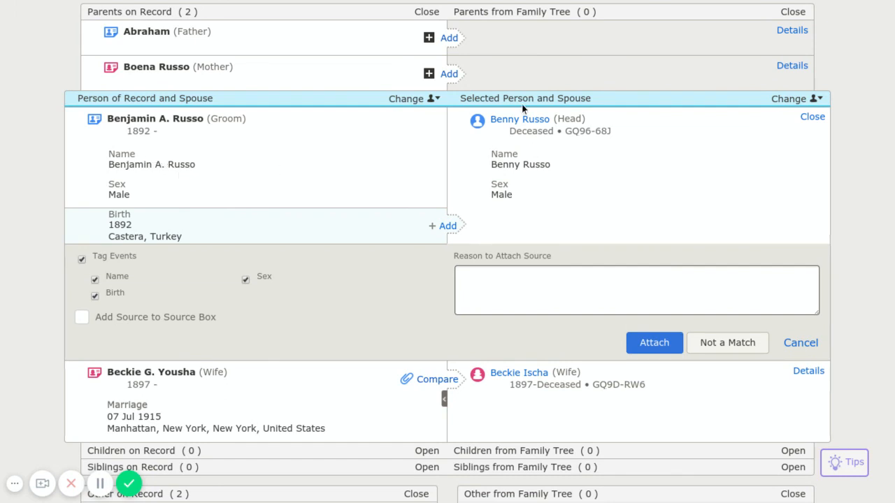
{"action": "right_click", "coordinate": [520, 118]}
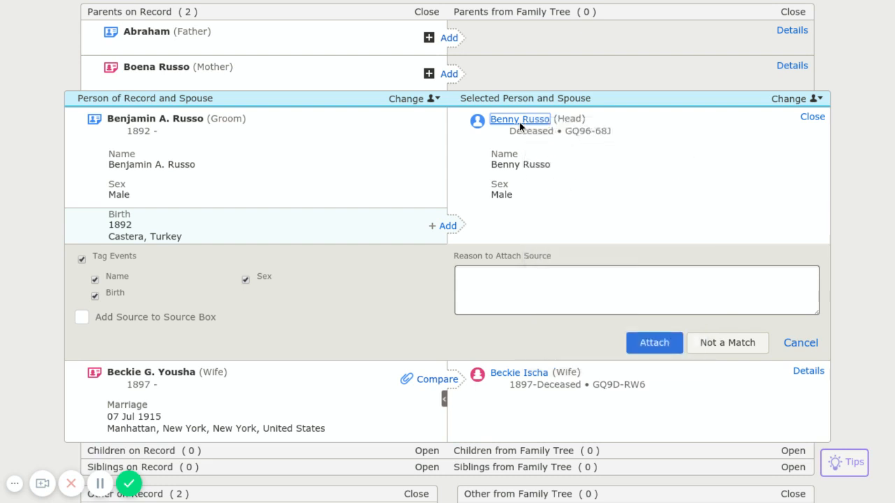
{"action": "left_click", "coordinate": [520, 119]}
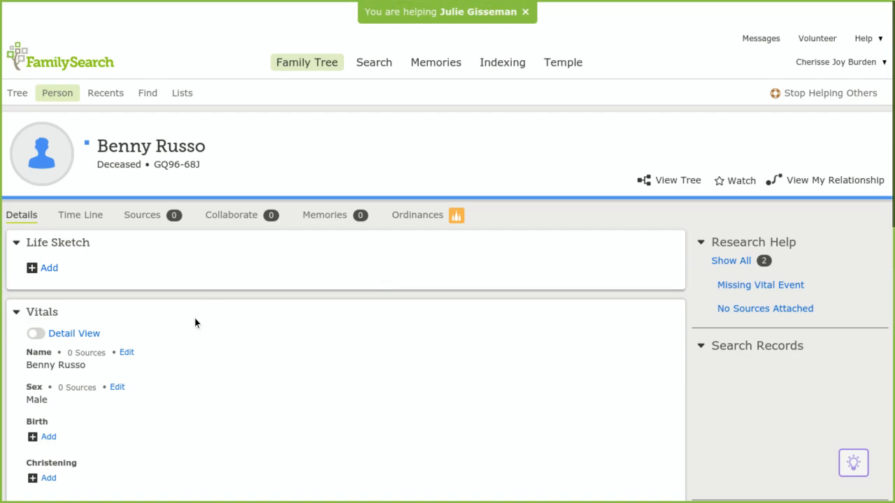
Change his first names to 'Benjamin A.' with reason 'Marriage record' and save.
{"action": "left_click", "coordinate": [127, 352]}
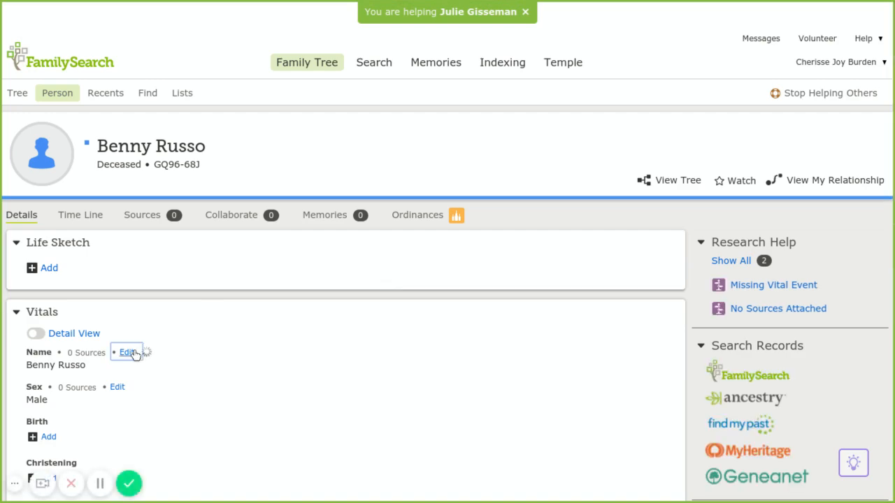
{"action": "left_click", "coordinate": [128, 353]}
{"action": "type", "text": "Benjamin"}
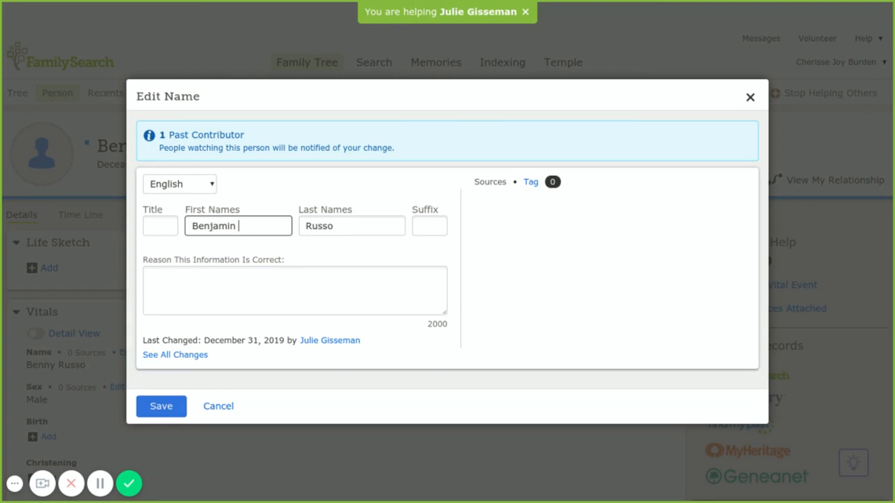
{"action": "type", "text": "A."}
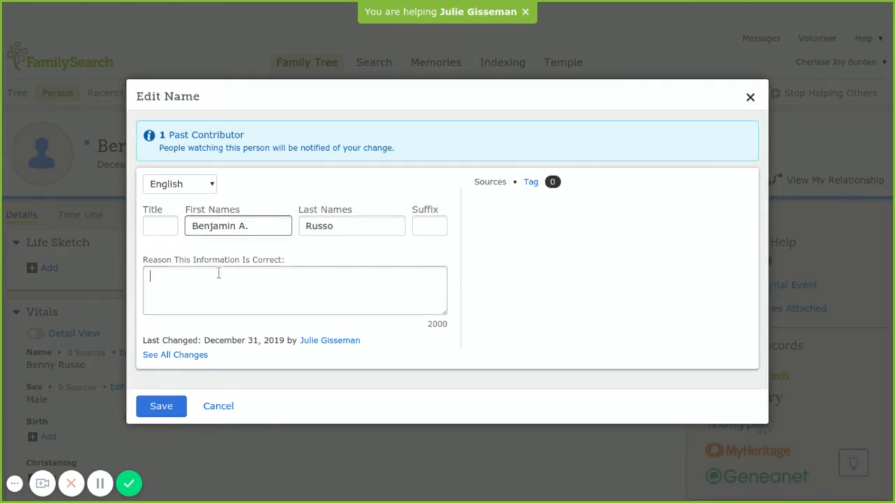
{"action": "type", "text": "Marriage record"}
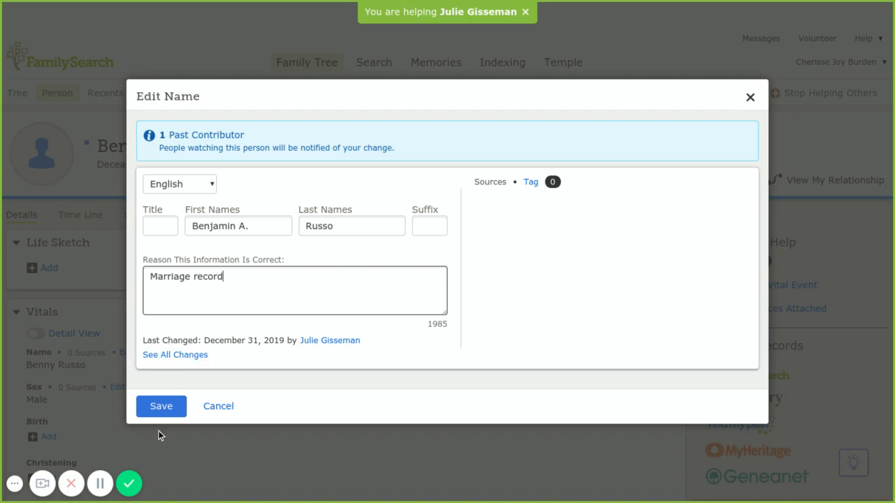
{"action": "left_click", "coordinate": [160, 406]}
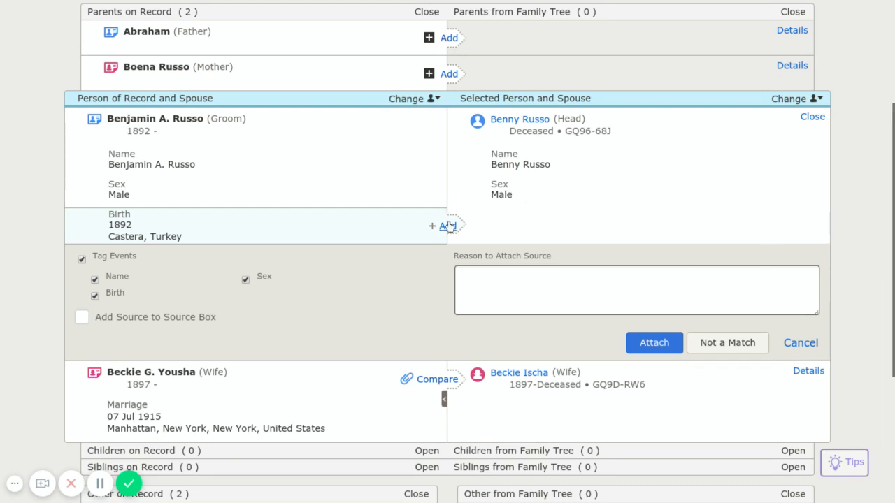
Add the 1892 Castera, Turkey birth to Benjamin A. Russo and attach the record.
{"action": "left_click", "coordinate": [441, 225]}
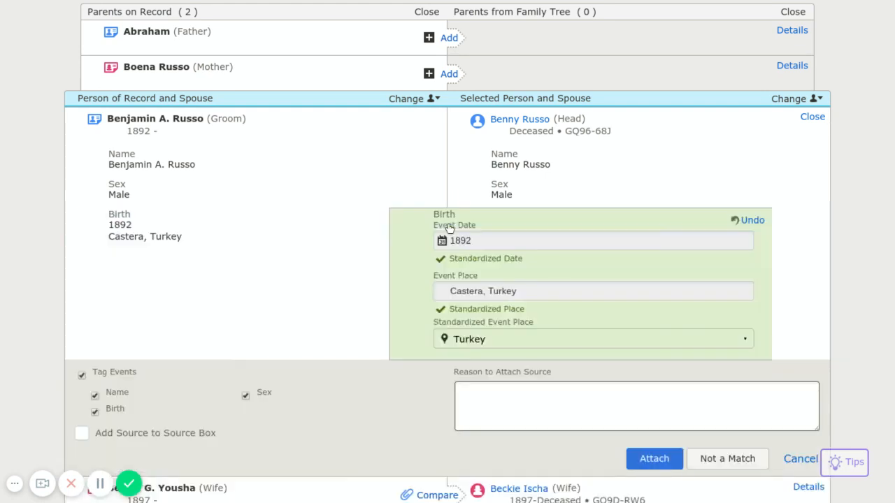
{"action": "scroll", "scroll_direction": "down", "scroll_amount": 3}
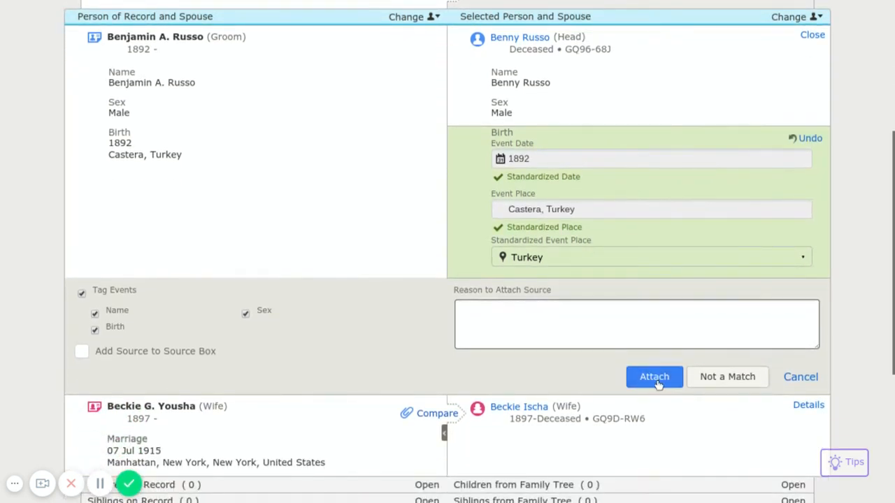
{"action": "left_click", "coordinate": [655, 377]}
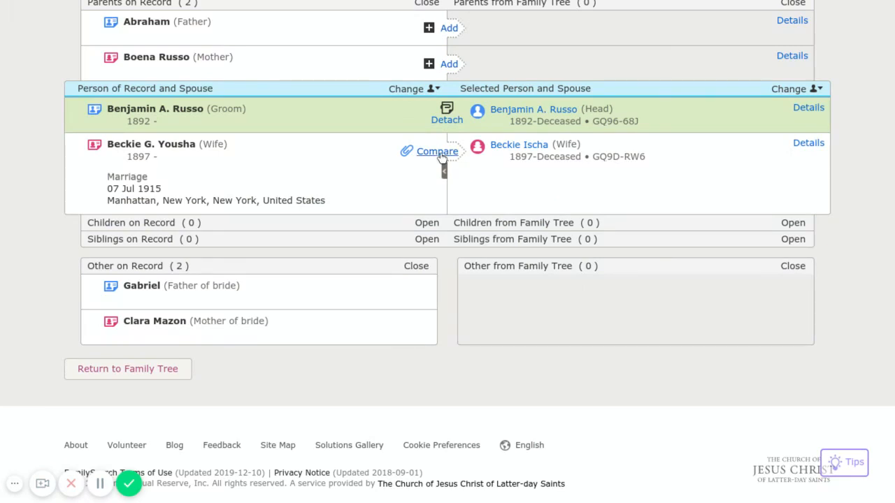
{"action": "left_click", "coordinate": [437, 151]}
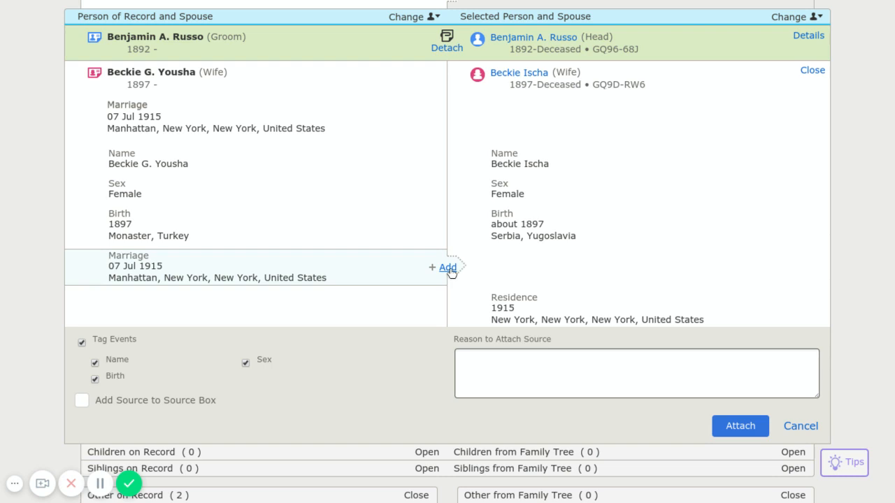
{"action": "mouse_move", "coordinate": [636, 250]}
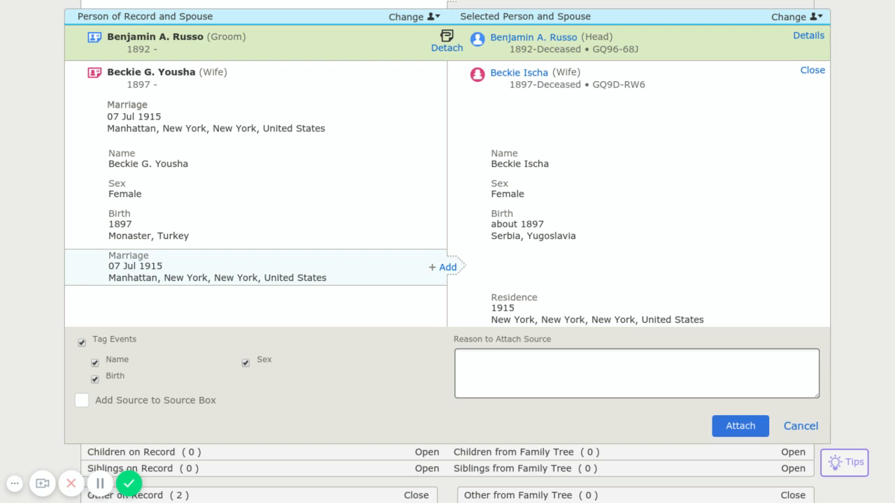
{"action": "mouse_move", "coordinate": [473, 276]}
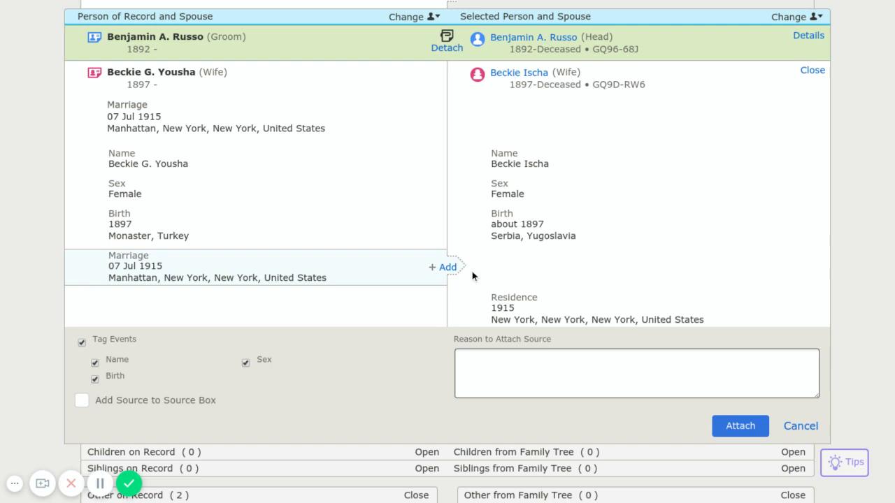
{"action": "left_click", "coordinate": [444, 267]}
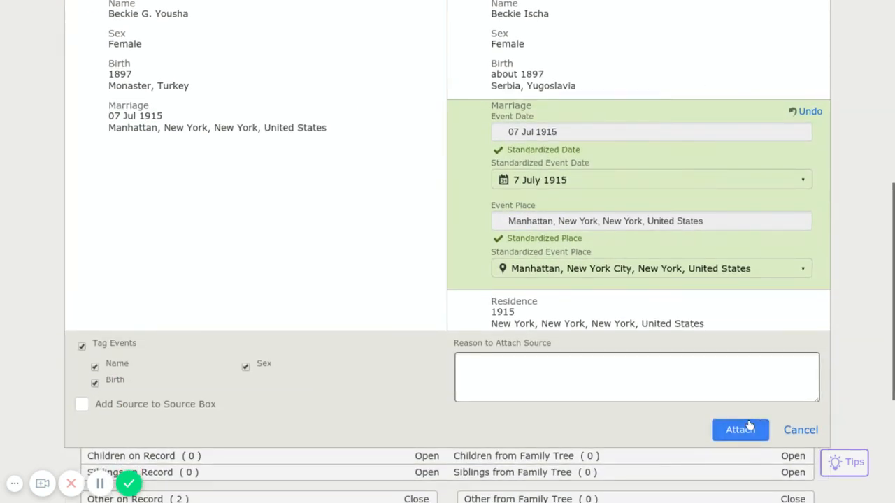
{"action": "left_click", "coordinate": [740, 430]}
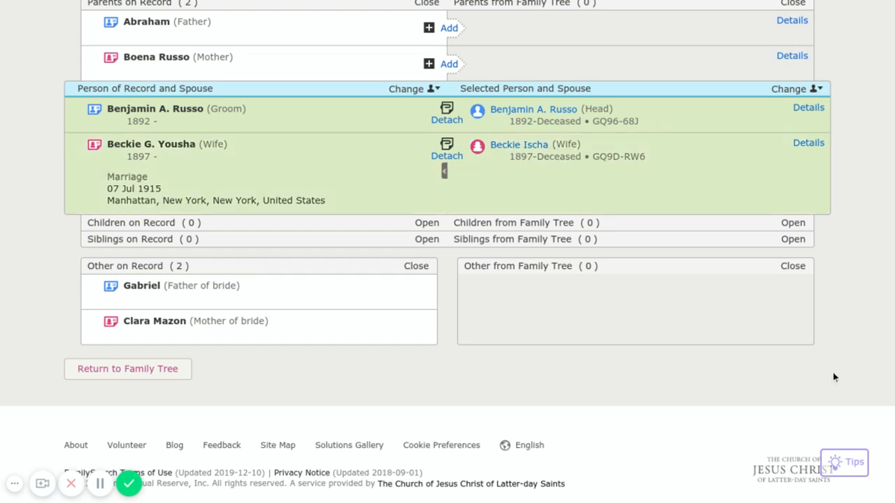
{"action": "scroll", "scroll_direction": "up", "scroll_amount": 3}
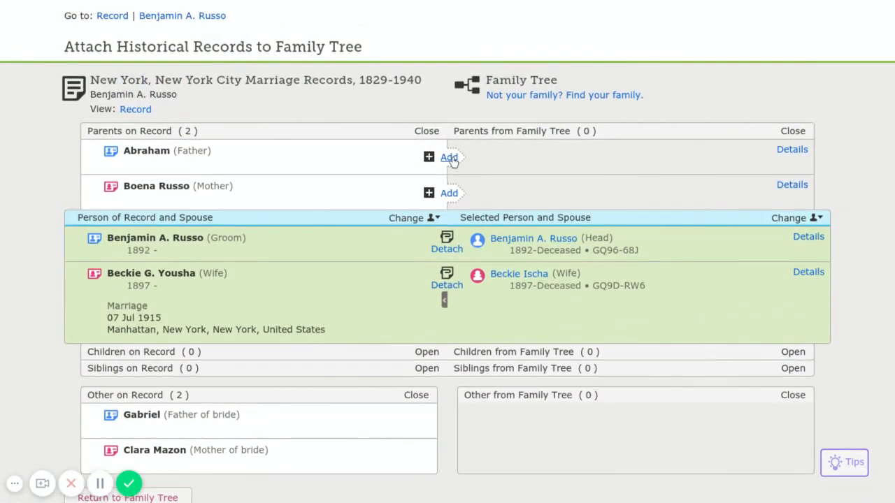
{"action": "left_click", "coordinate": [449, 158]}
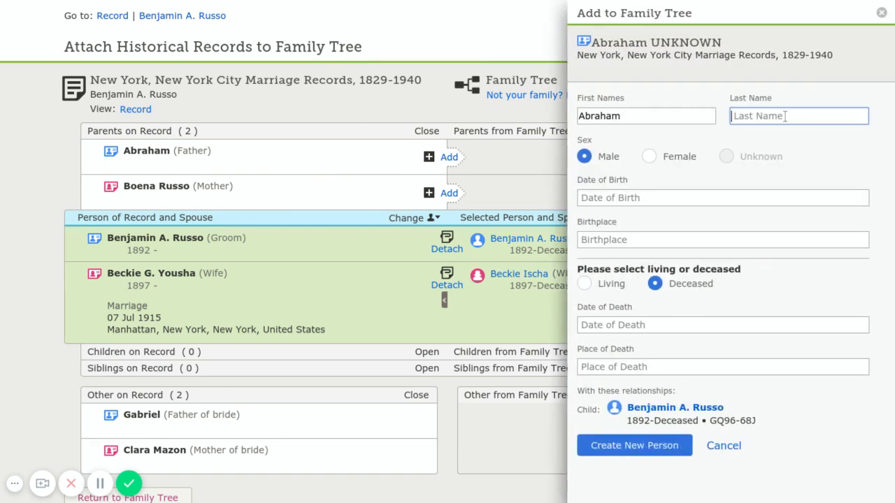
{"action": "type", "text": "Russo"}
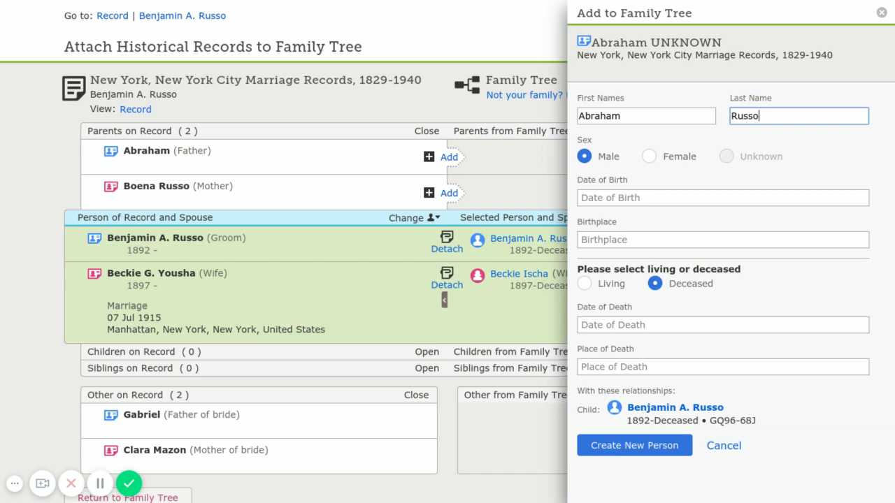
{"action": "mouse_move", "coordinate": [625, 203]}
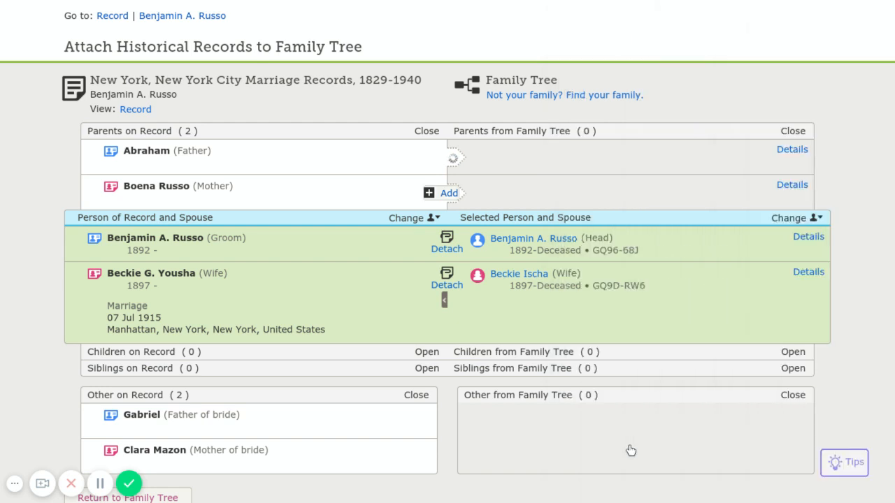
{"action": "left_click", "coordinate": [448, 193]}
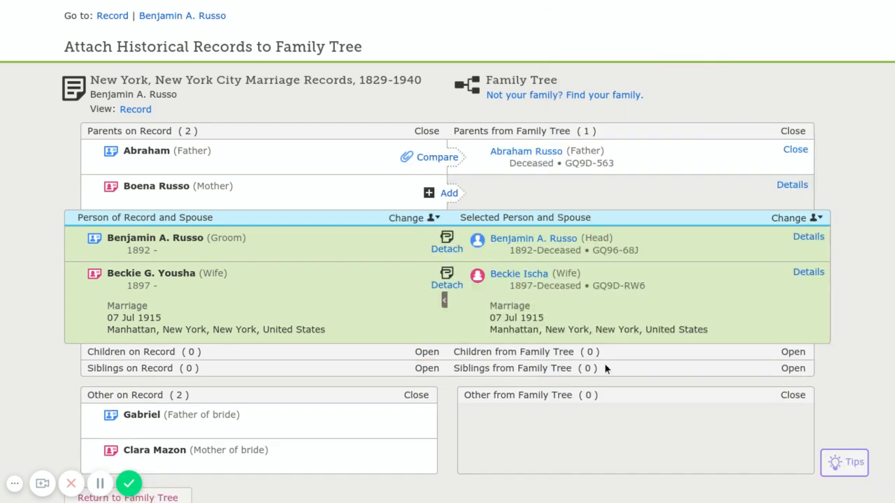
{"action": "left_click", "coordinate": [437, 157]}
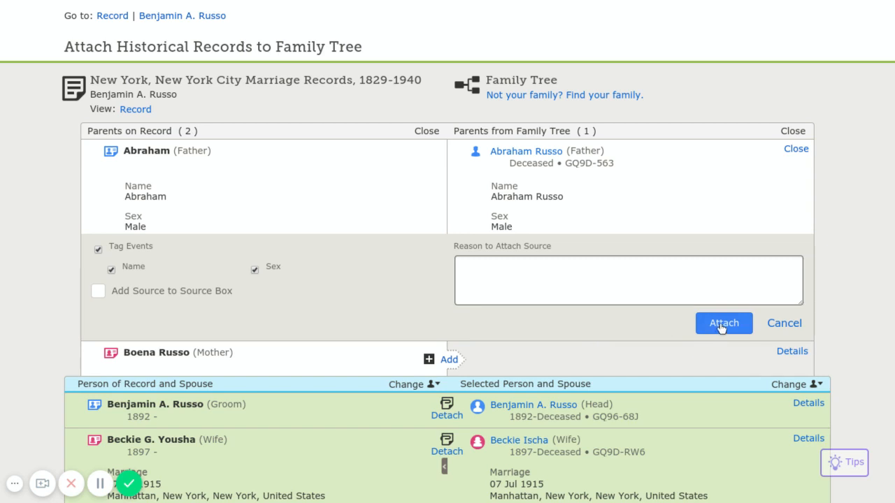
{"action": "left_click", "coordinate": [723, 323]}
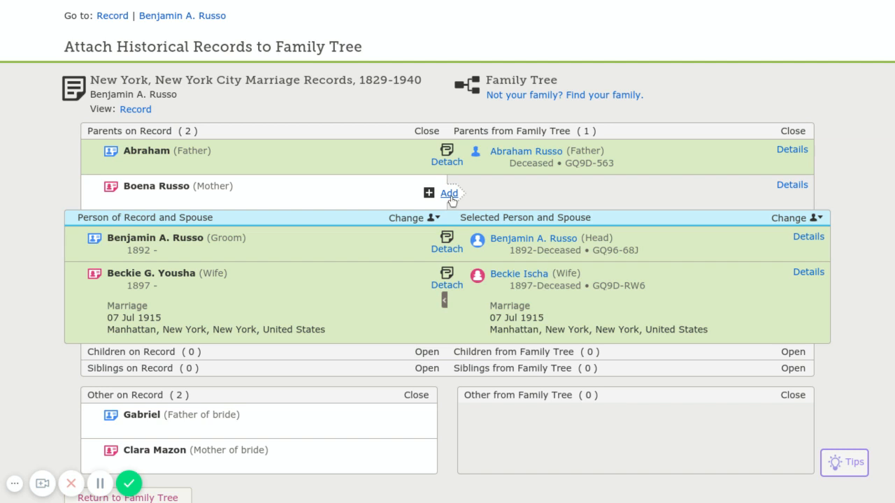
{"action": "left_click", "coordinate": [449, 193]}
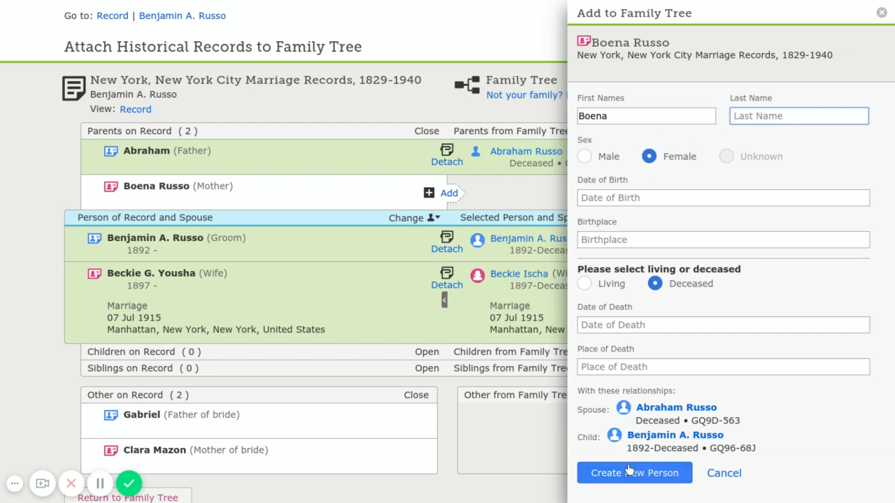
{"action": "left_click", "coordinate": [634, 472]}
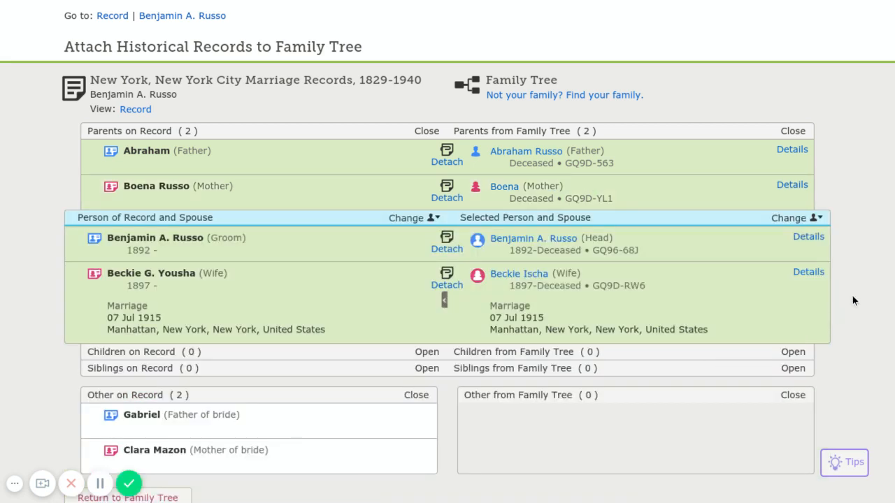
{"action": "scroll", "scroll_direction": "down", "scroll_amount": 3}
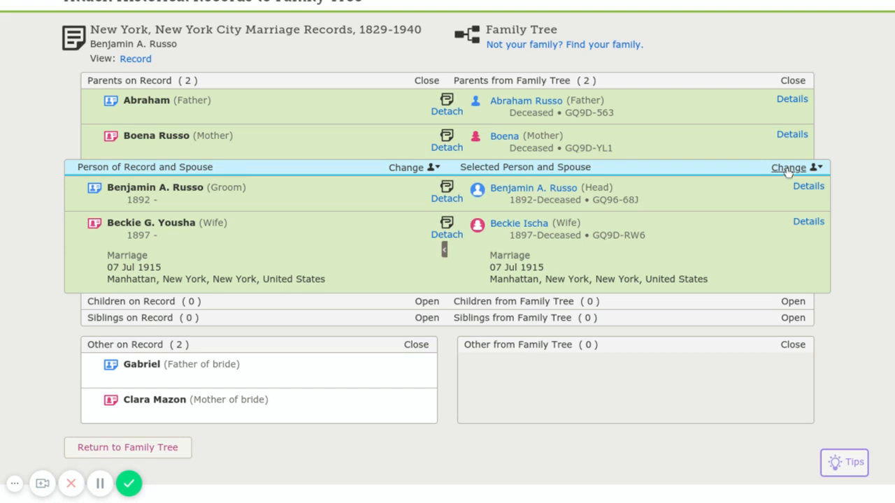
{"action": "left_click", "coordinate": [796, 168]}
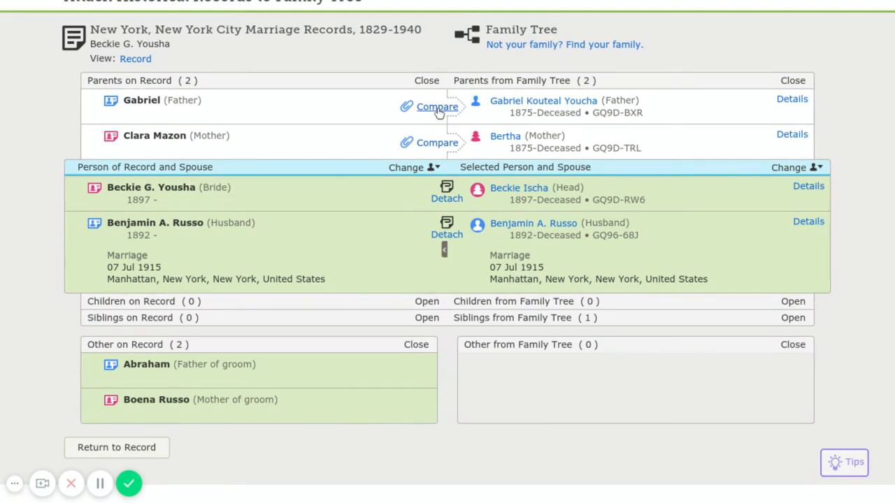
{"action": "left_click", "coordinate": [437, 107]}
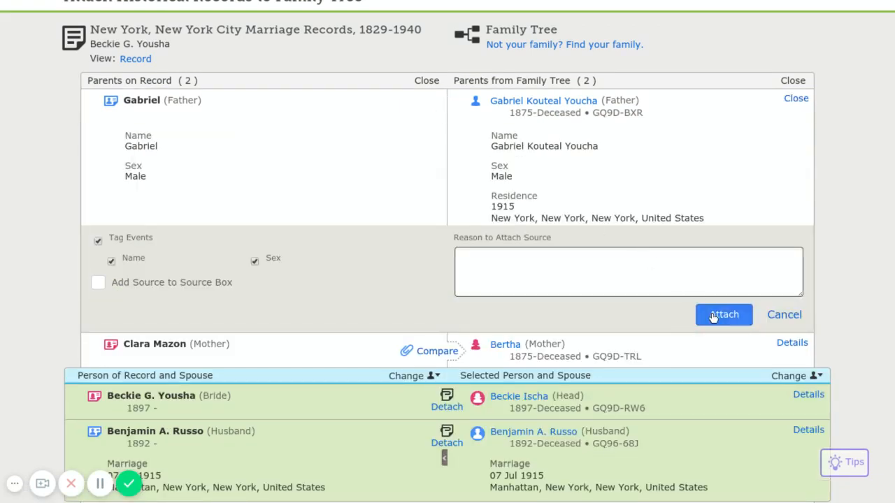
{"action": "left_click", "coordinate": [724, 314]}
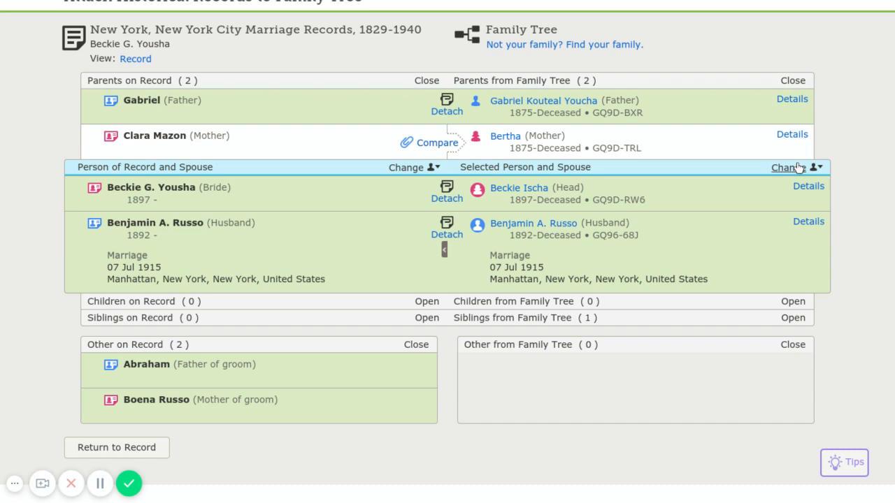
{"action": "left_click", "coordinate": [794, 167]}
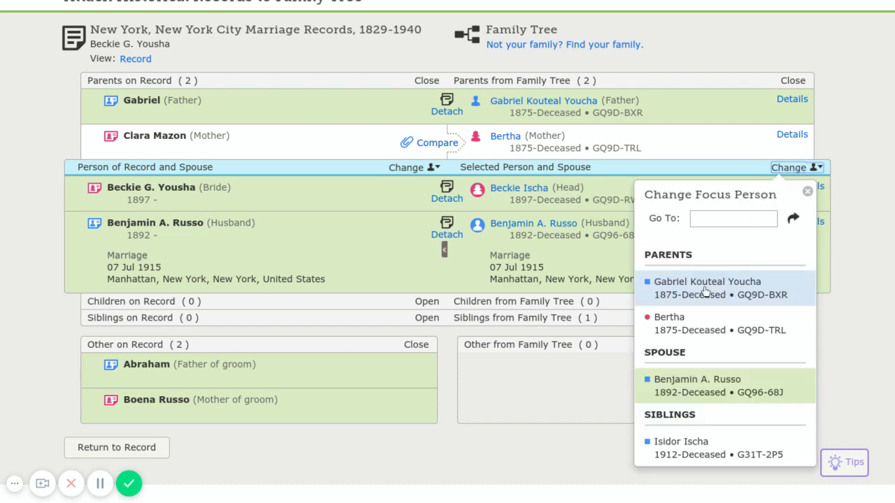
{"action": "left_click", "coordinate": [707, 288]}
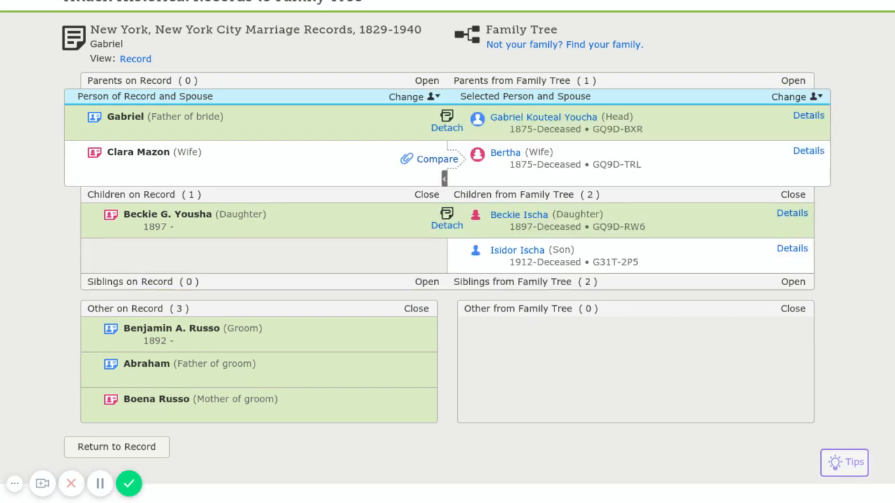
{"action": "mouse_move", "coordinate": [444, 177]}
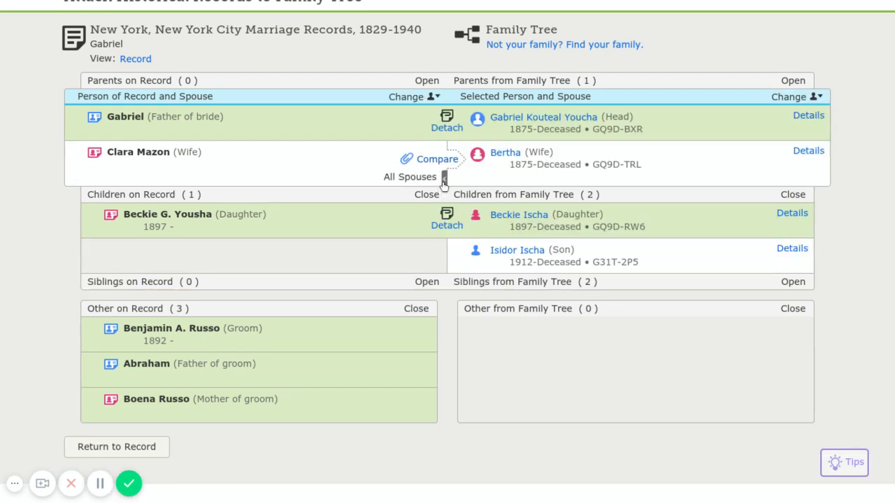
{"action": "left_click", "coordinate": [411, 176]}
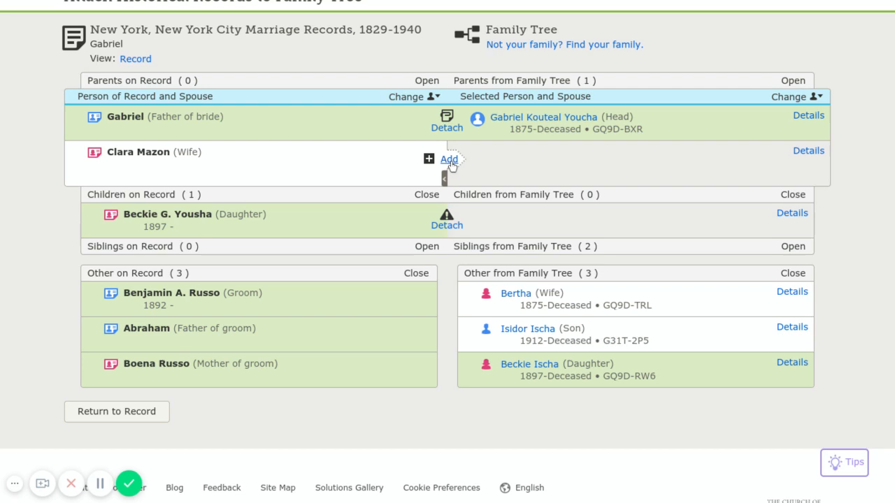
{"action": "left_click", "coordinate": [448, 159]}
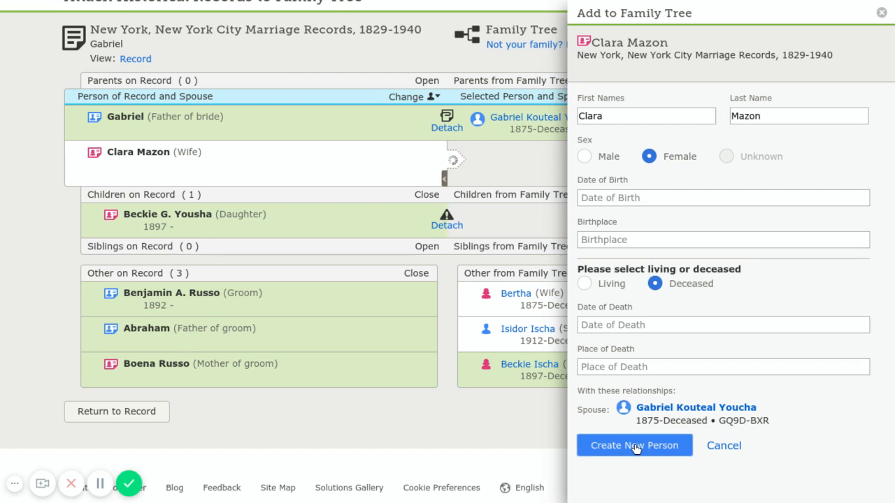
{"action": "left_click", "coordinate": [634, 446]}
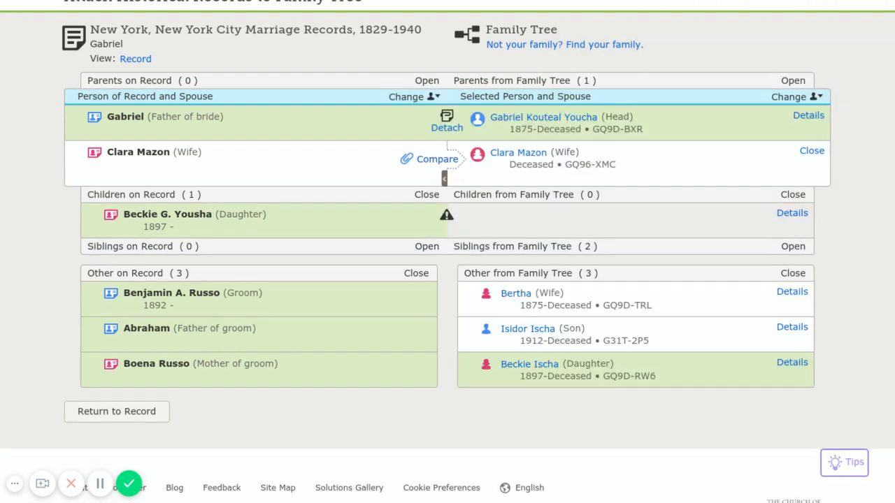
{"action": "left_click", "coordinate": [437, 159]}
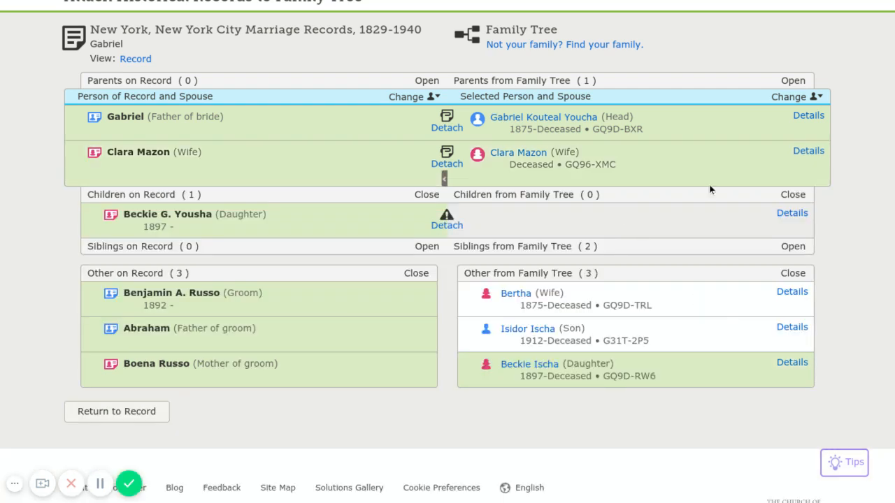
{"action": "mouse_move", "coordinate": [360, 260]}
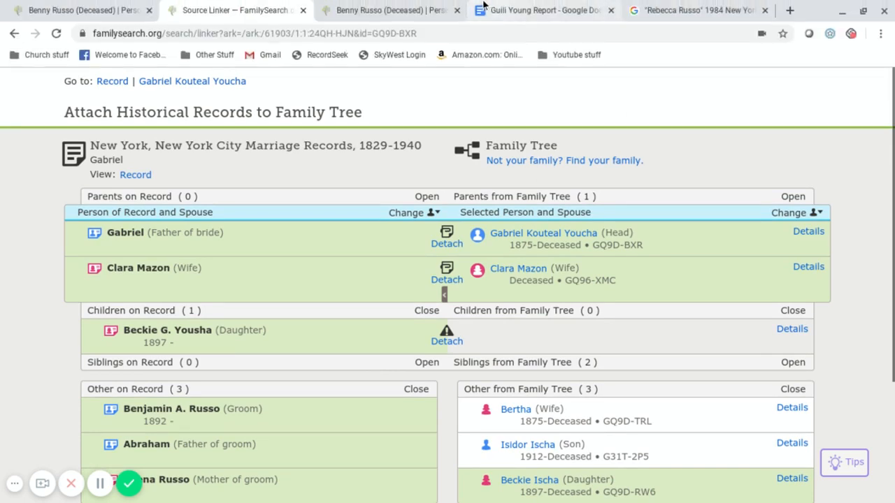
{"action": "left_click", "coordinate": [388, 9]}
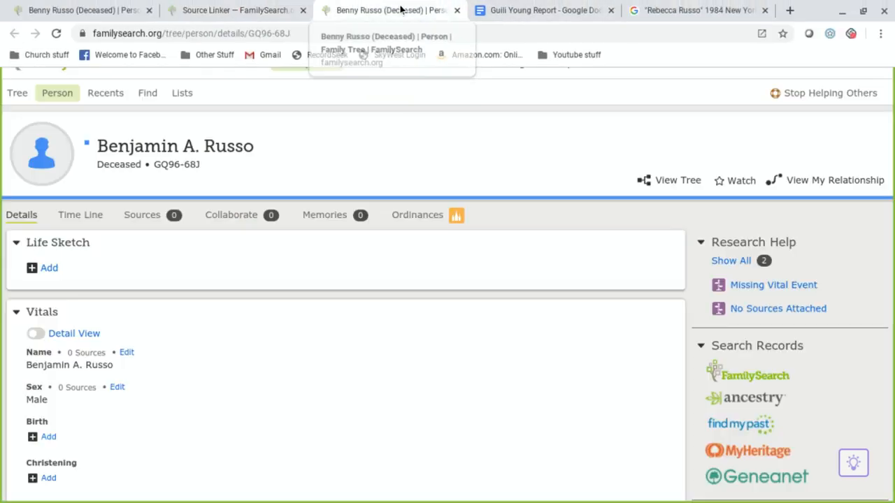
{"action": "scroll", "scroll_direction": "down", "scroll_amount": 3}
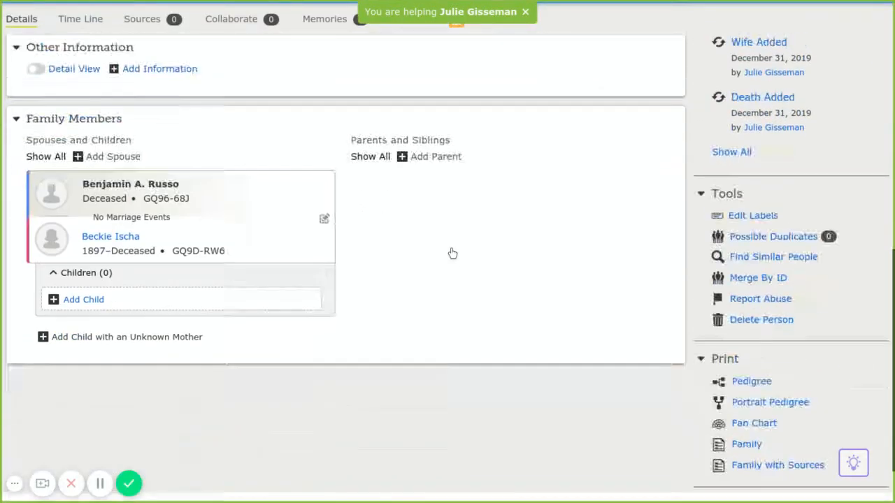
{"action": "left_click", "coordinate": [110, 236]}
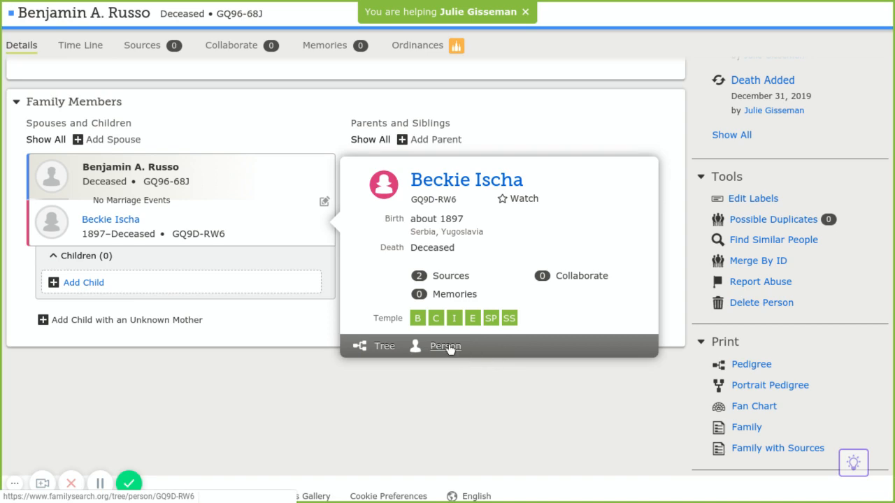
{"action": "left_click", "coordinate": [445, 346]}
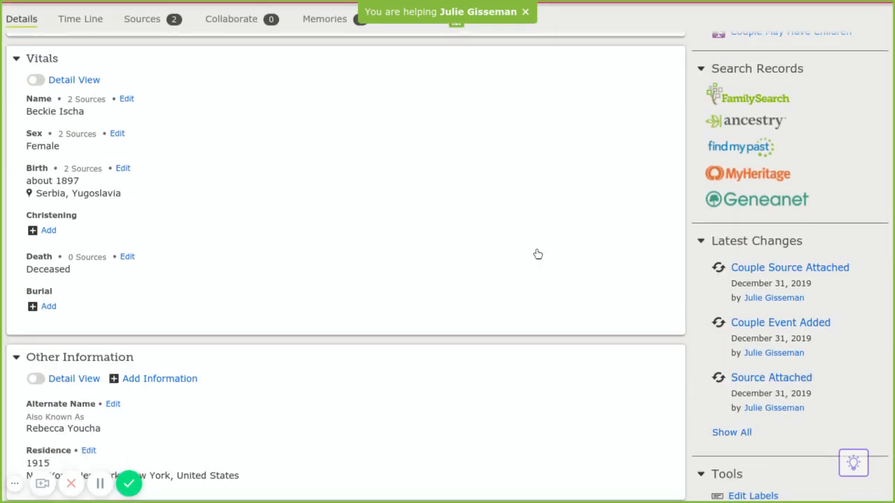
{"action": "scroll", "scroll_direction": "down", "scroll_amount": 3}
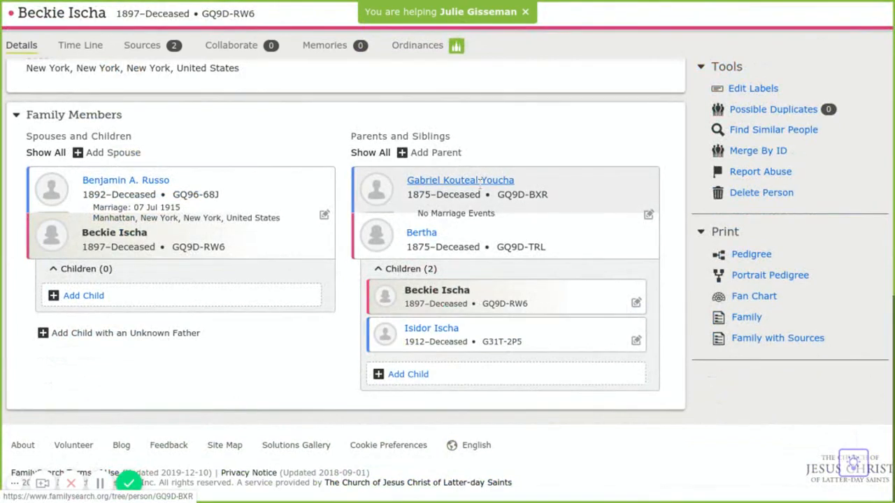
{"action": "left_click", "coordinate": [461, 180]}
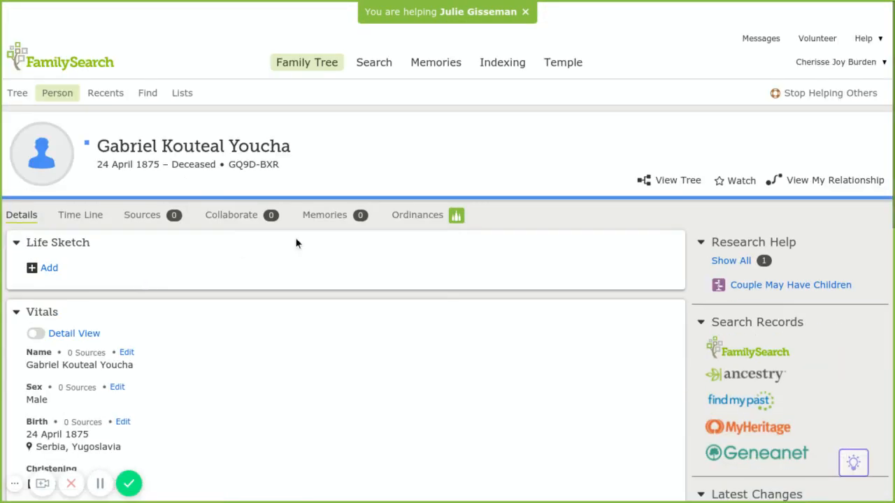
{"action": "scroll", "scroll_direction": "down", "scroll_amount": 3}
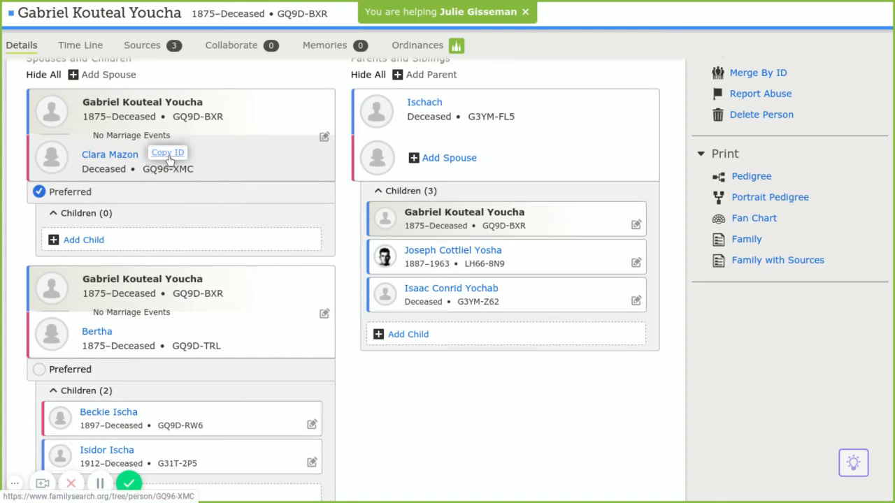
{"action": "left_click", "coordinate": [167, 153]}
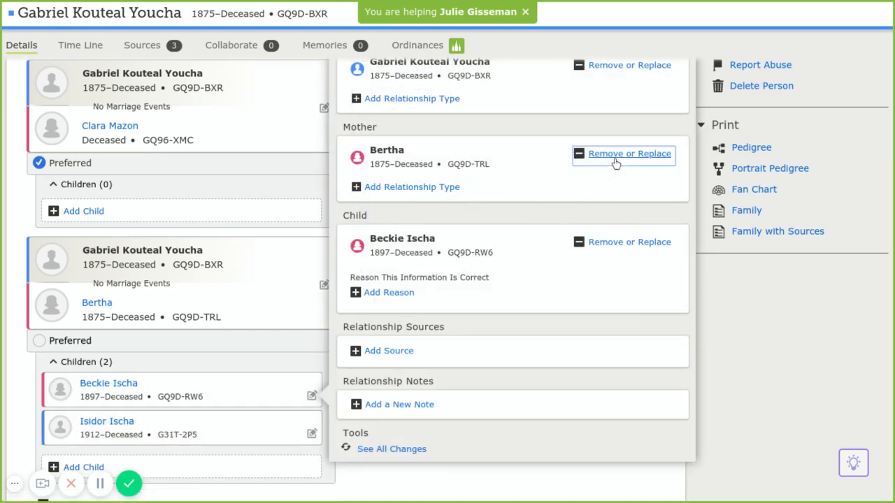
{"action": "left_click", "coordinate": [628, 153]}
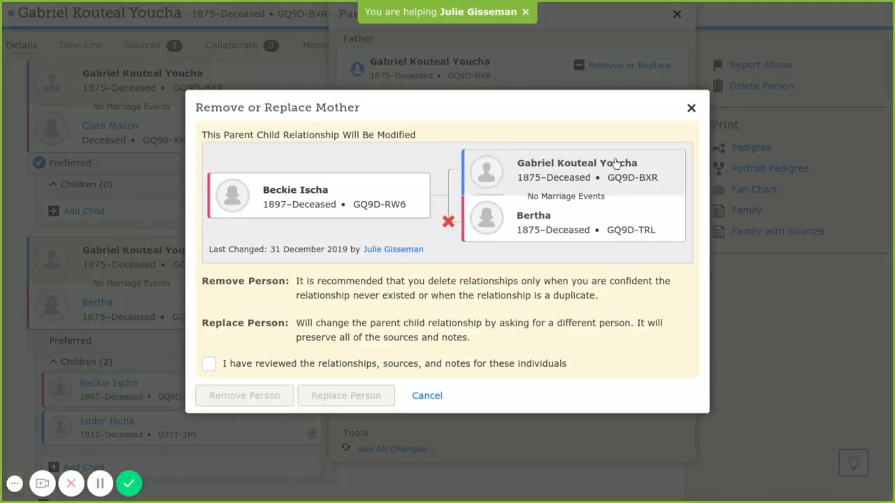
{"action": "left_click", "coordinate": [209, 363]}
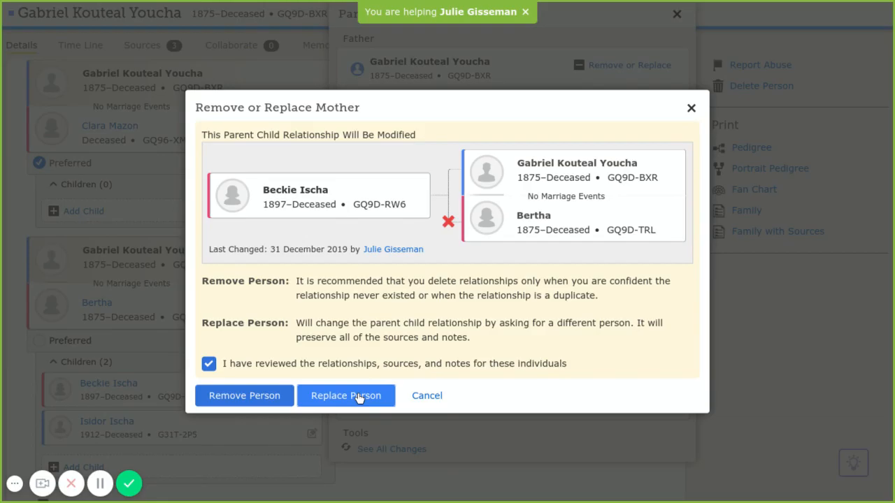
{"action": "left_click", "coordinate": [345, 395]}
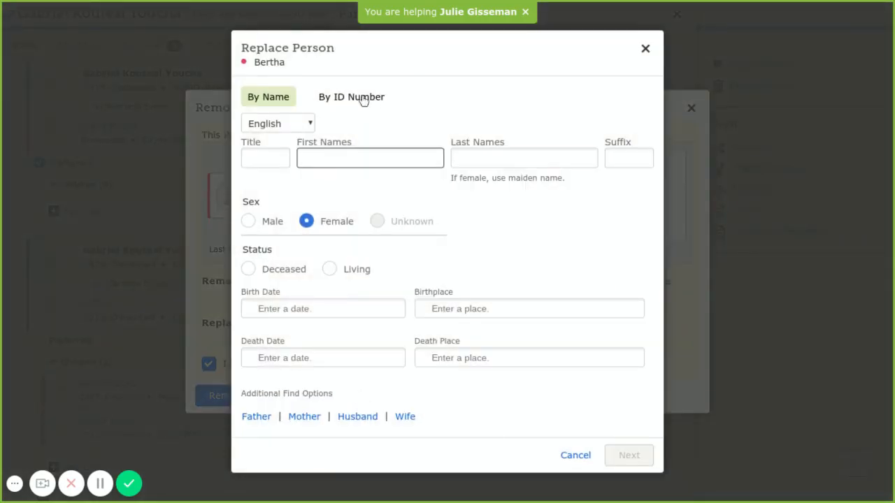
{"action": "left_click", "coordinate": [351, 97]}
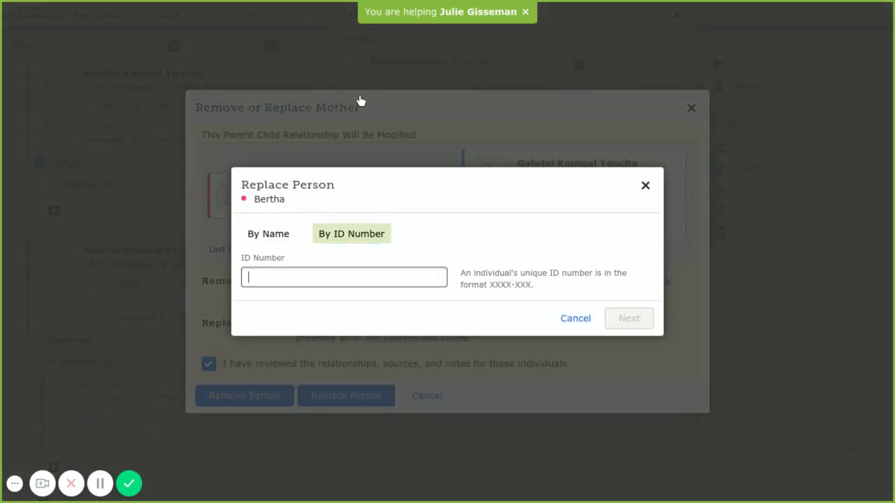
{"action": "type", "text": "GQ96-XMC"}
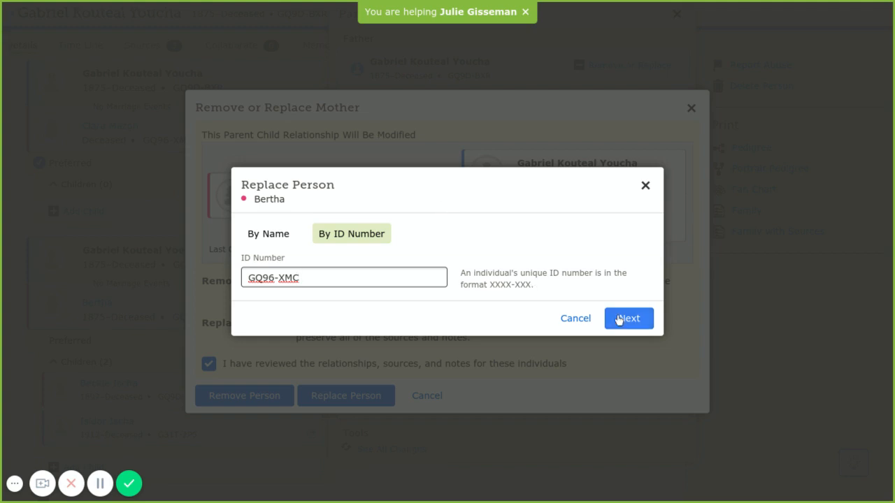
{"action": "left_click", "coordinate": [627, 318]}
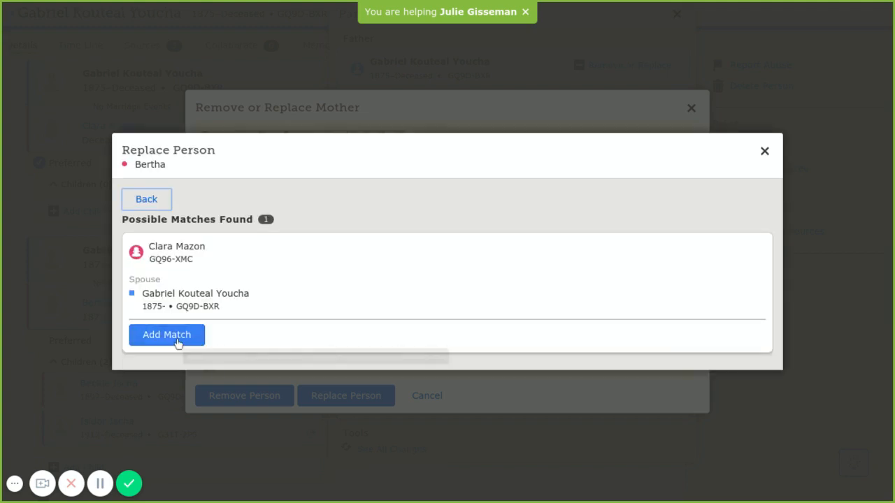
{"action": "left_click", "coordinate": [167, 335]}
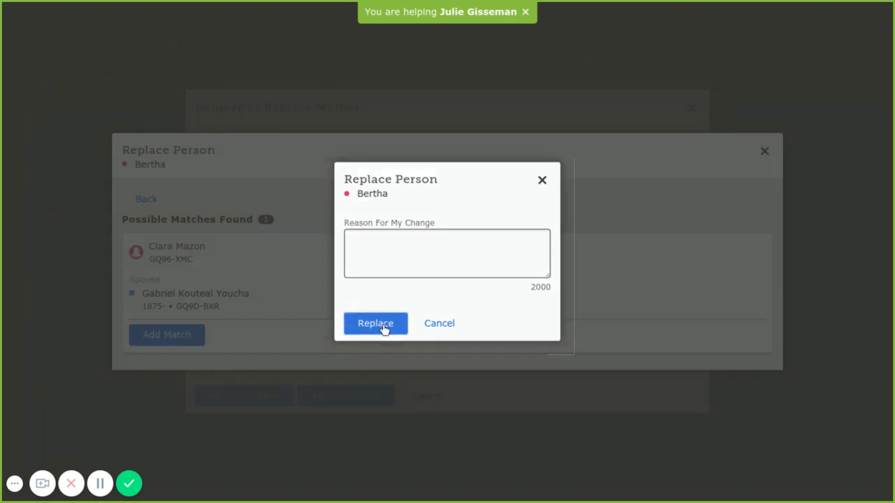
{"action": "left_click", "coordinate": [375, 323]}
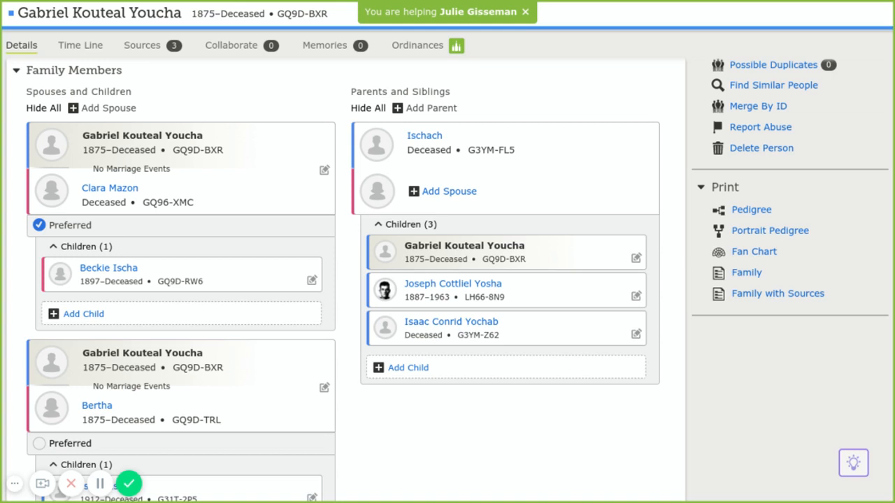
{"action": "mouse_move", "coordinate": [279, 444]}
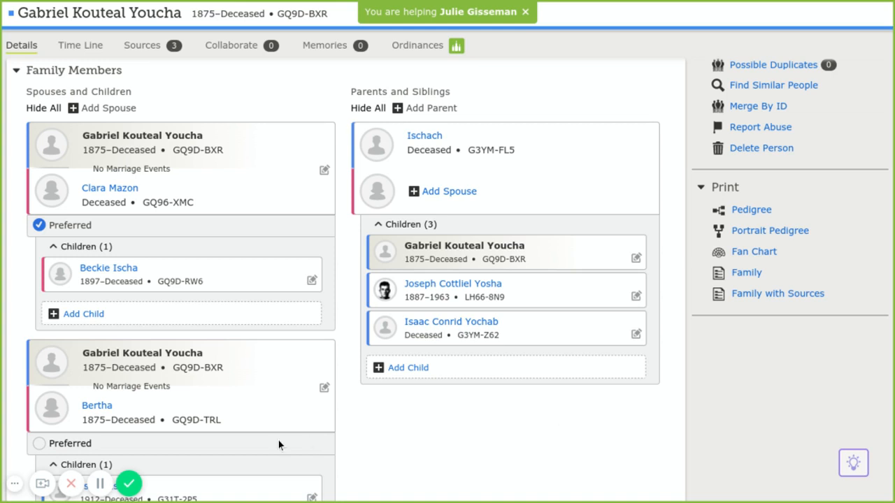